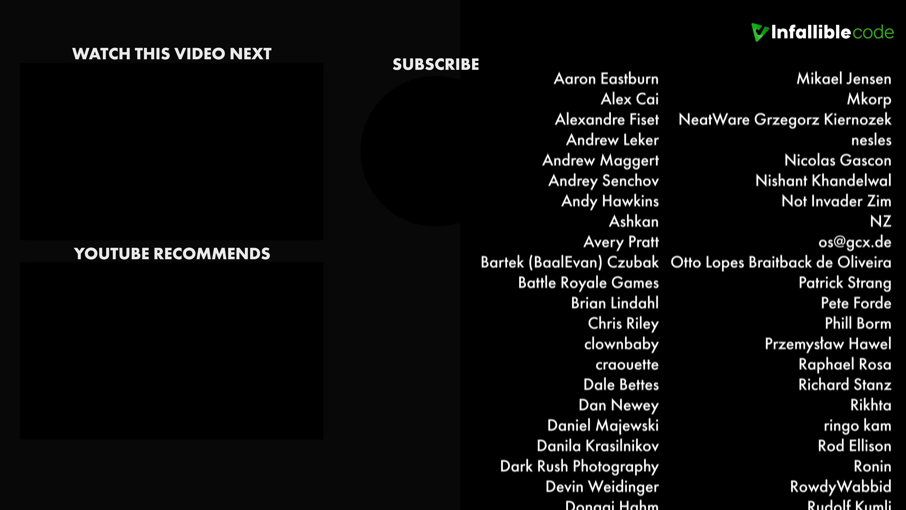
{"action": "scroll", "scroll_direction": "down", "scroll_amount": 3}
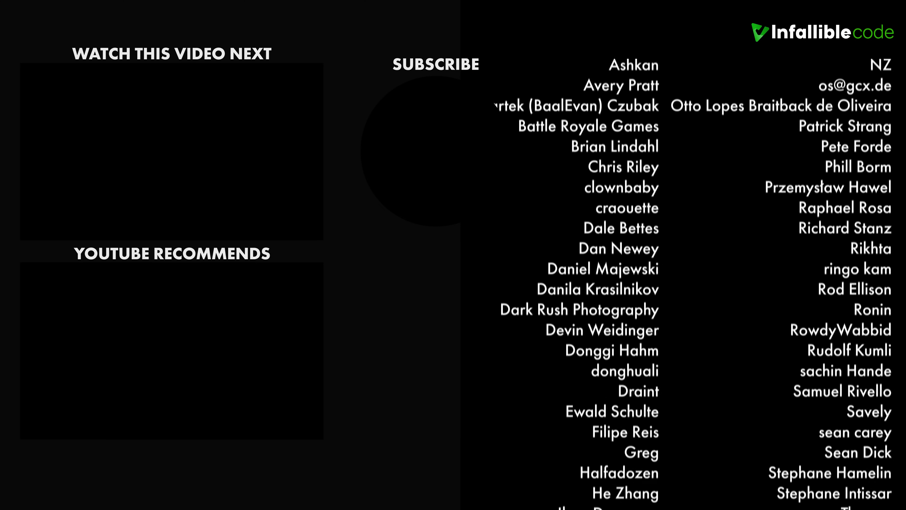
{"action": "scroll", "scroll_direction": "down", "scroll_amount": 3}
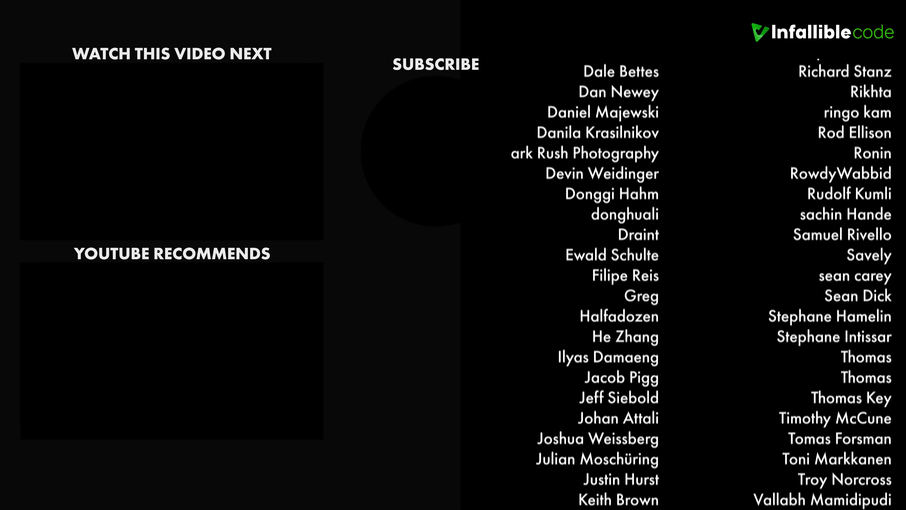
{"action": "scroll", "scroll_direction": "down", "scroll_amount": 3}
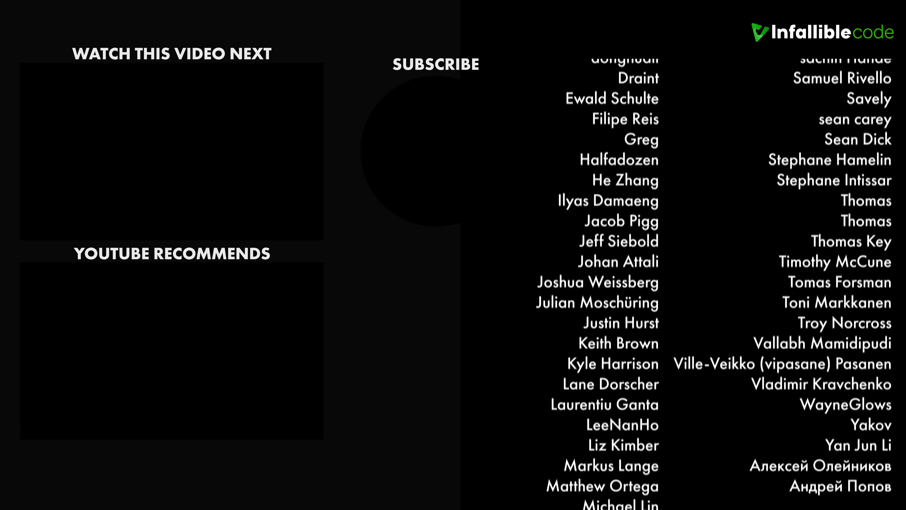